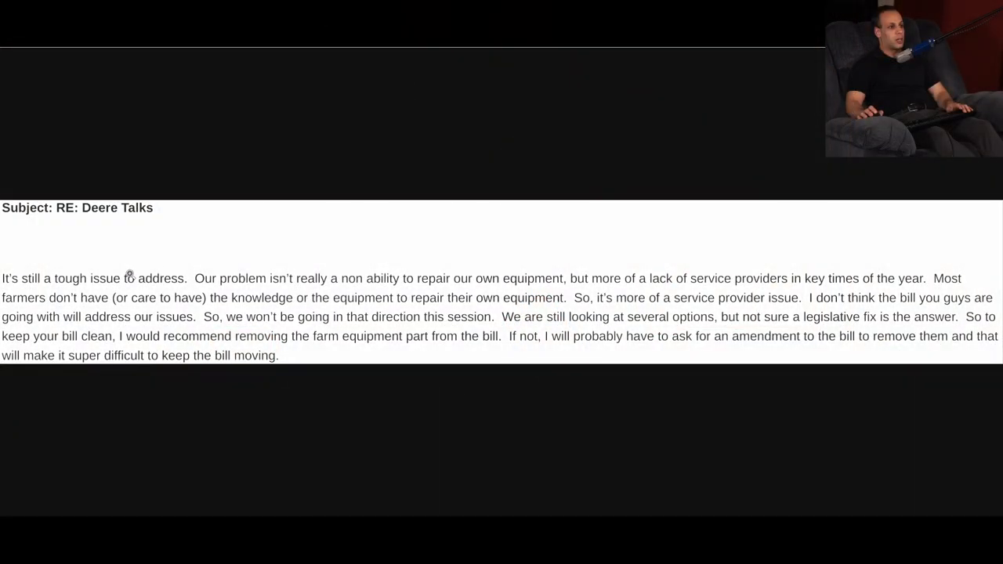
{"action": "mouse_move", "coordinate": [585, 300]}
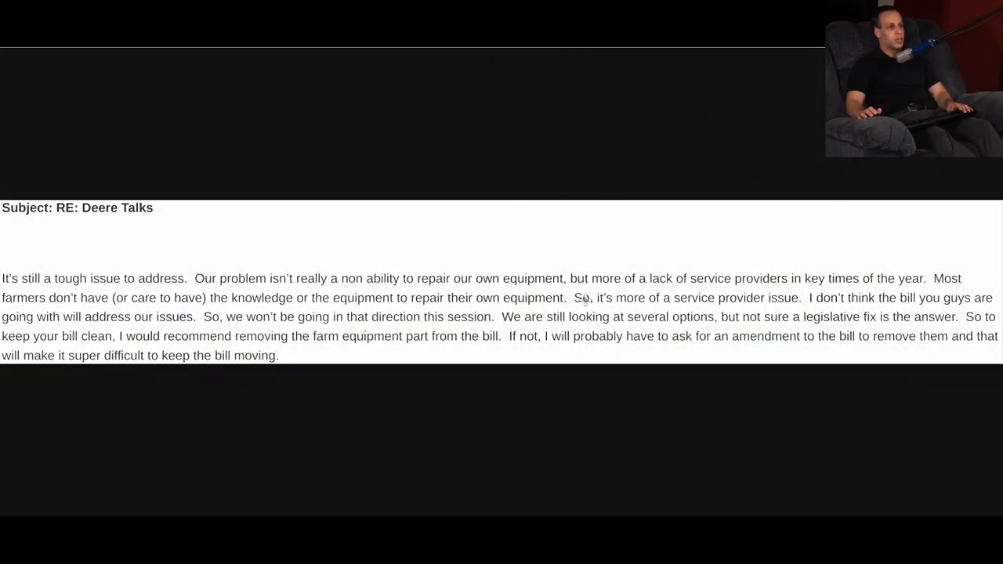
{"action": "mouse_move", "coordinate": [609, 381]}
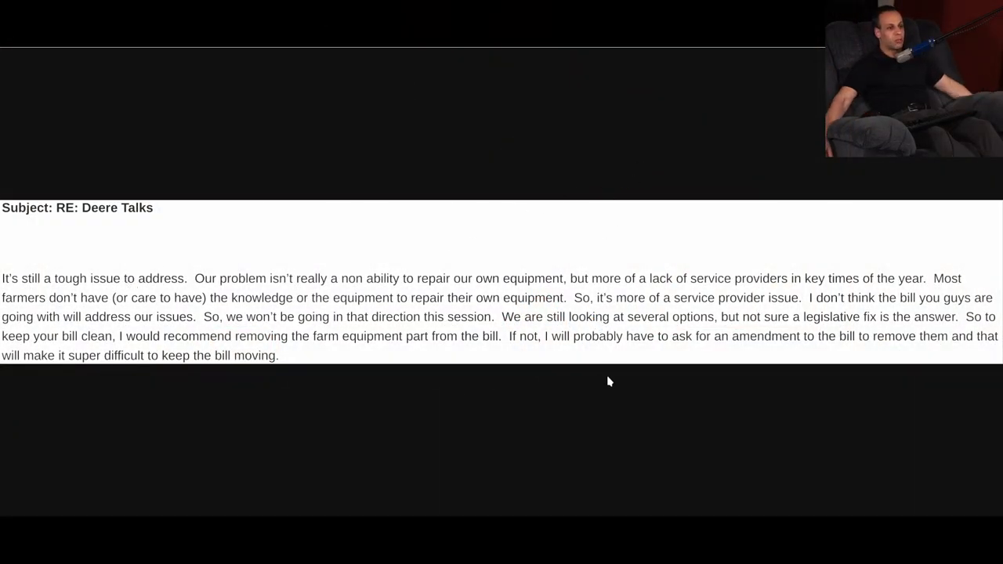